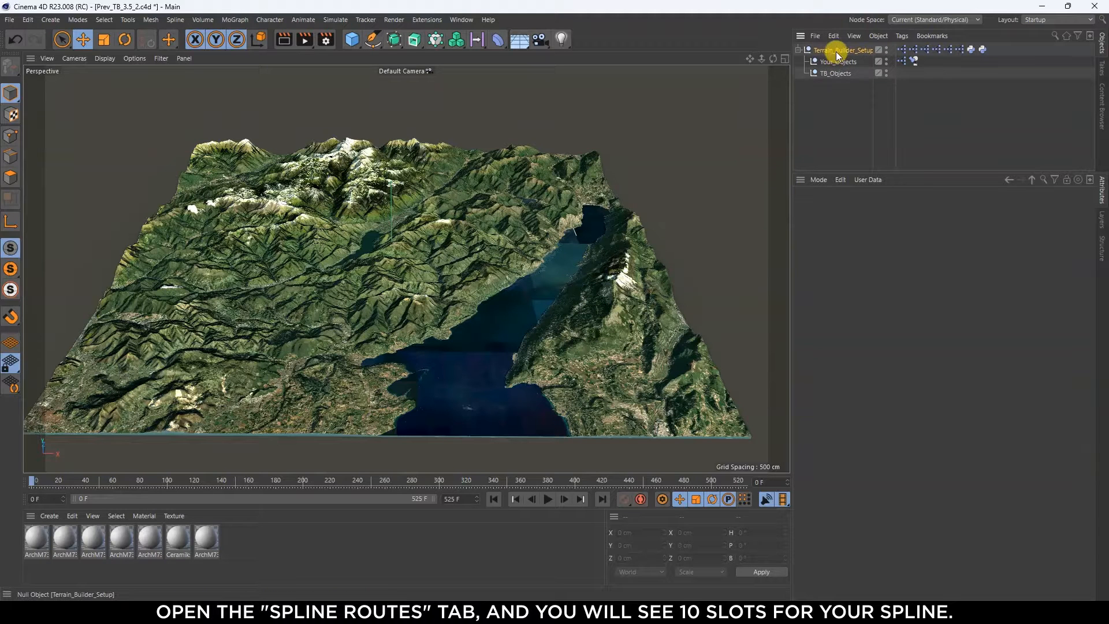
- Select Terrain_Builder_Setup to show its Spline Route settings with ten route slots
left_click(833, 50)
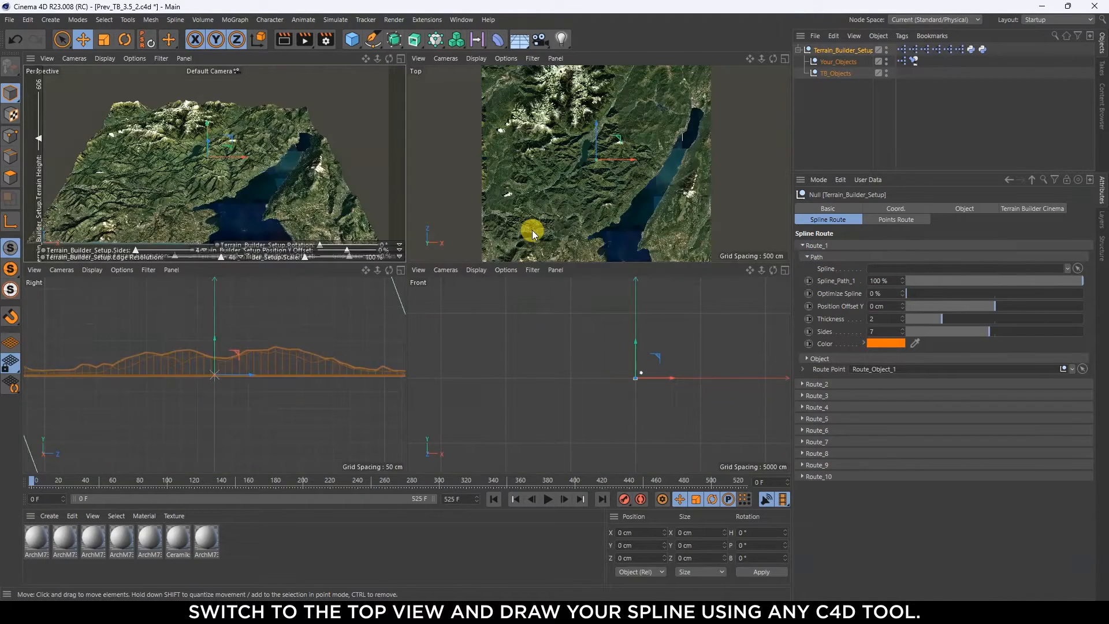
- Maximize the Top view and draw a new Bezier spline path with the Spline Pen
left_click(371, 39)
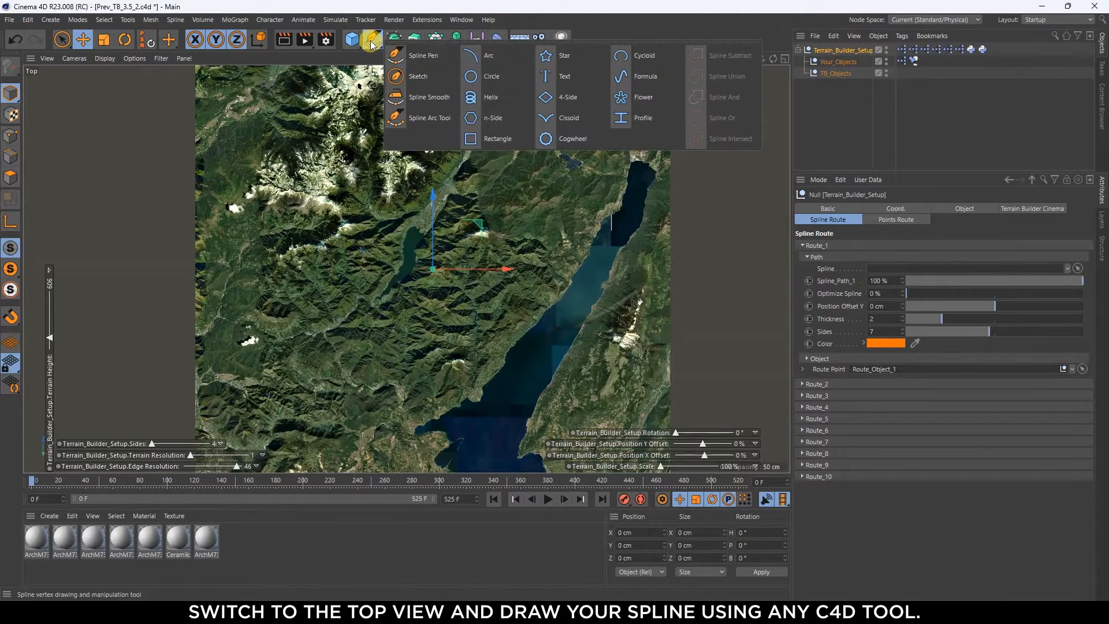
left_click(418, 76)
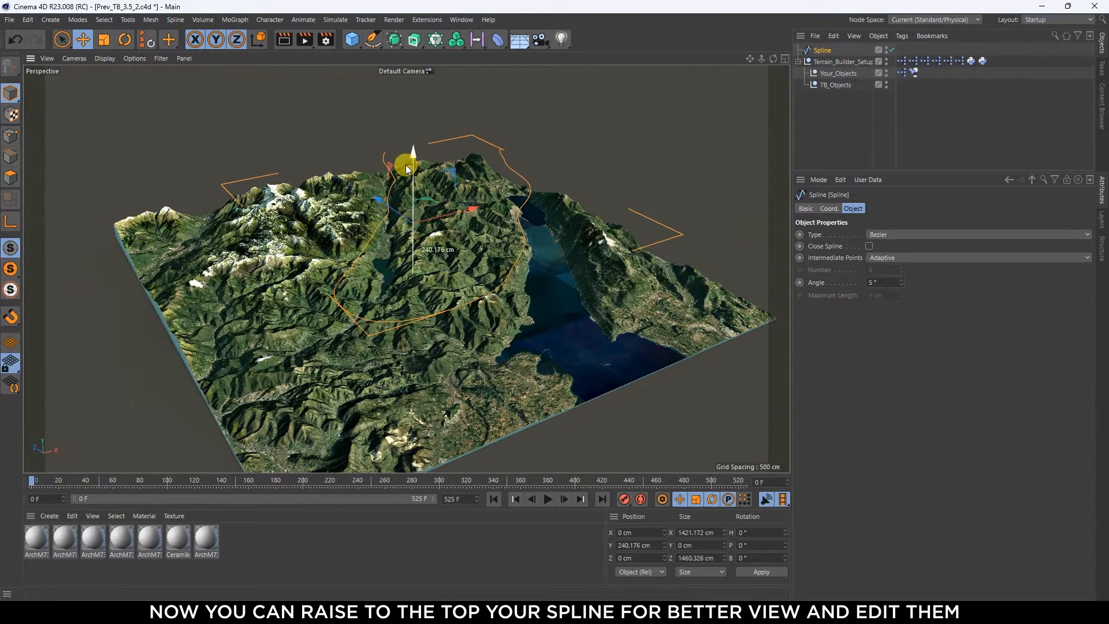
- Assign the spline to Route_1 and set its intermediate points to Subdivided at 5 cm maximum length
left_click(844, 61)
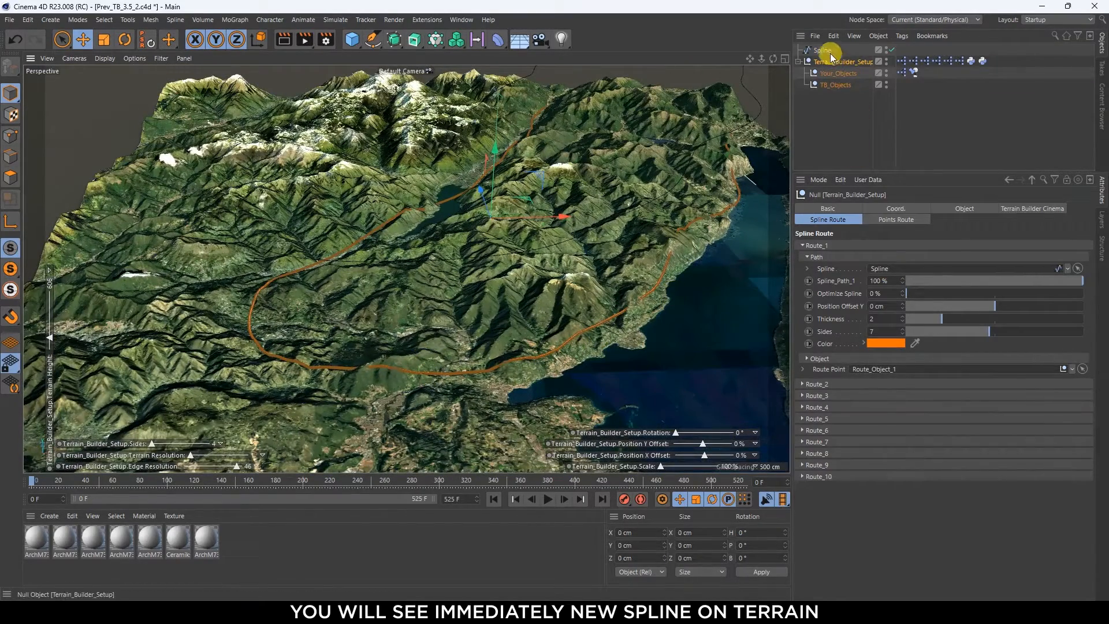
left_click(821, 50)
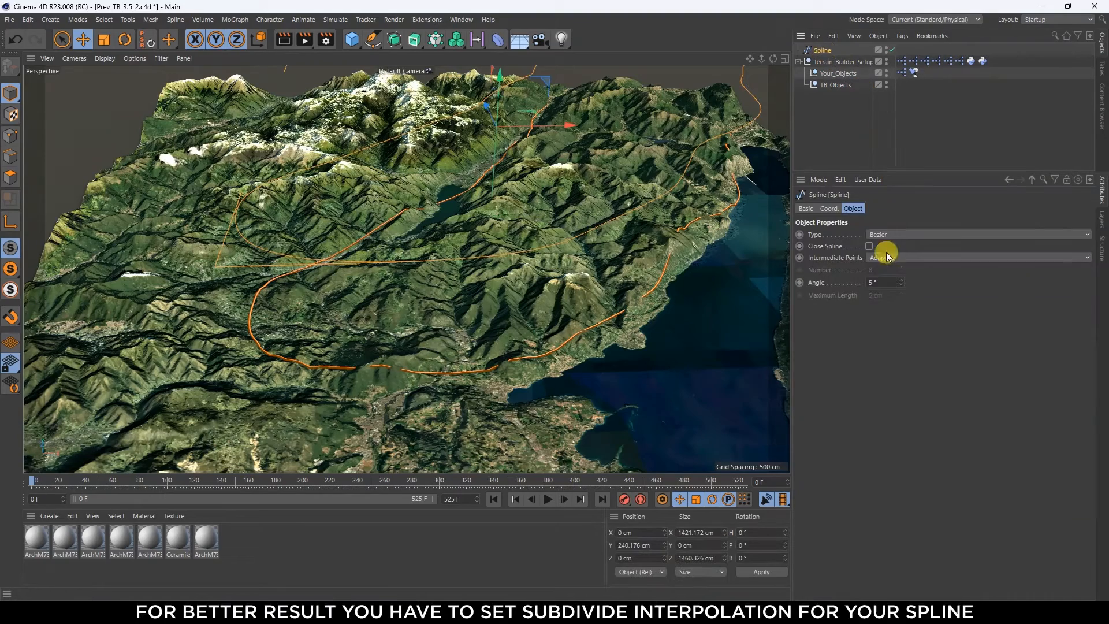
left_click(976, 257)
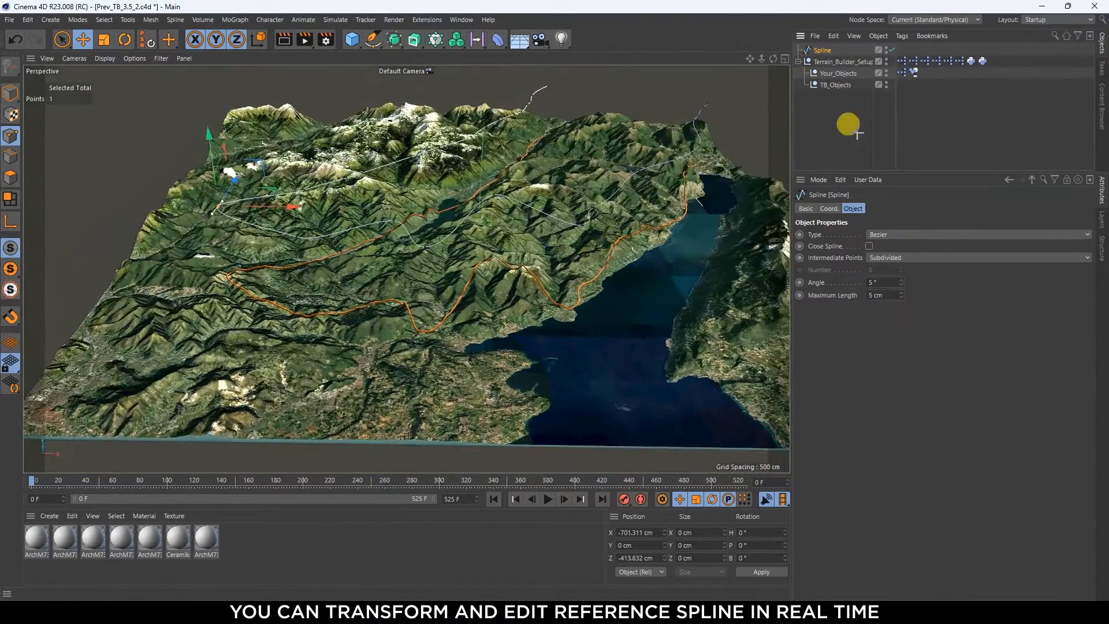
- Set Route_1's path thickness to 1.35 with 6 sides on the terrain setup
left_click(843, 62)
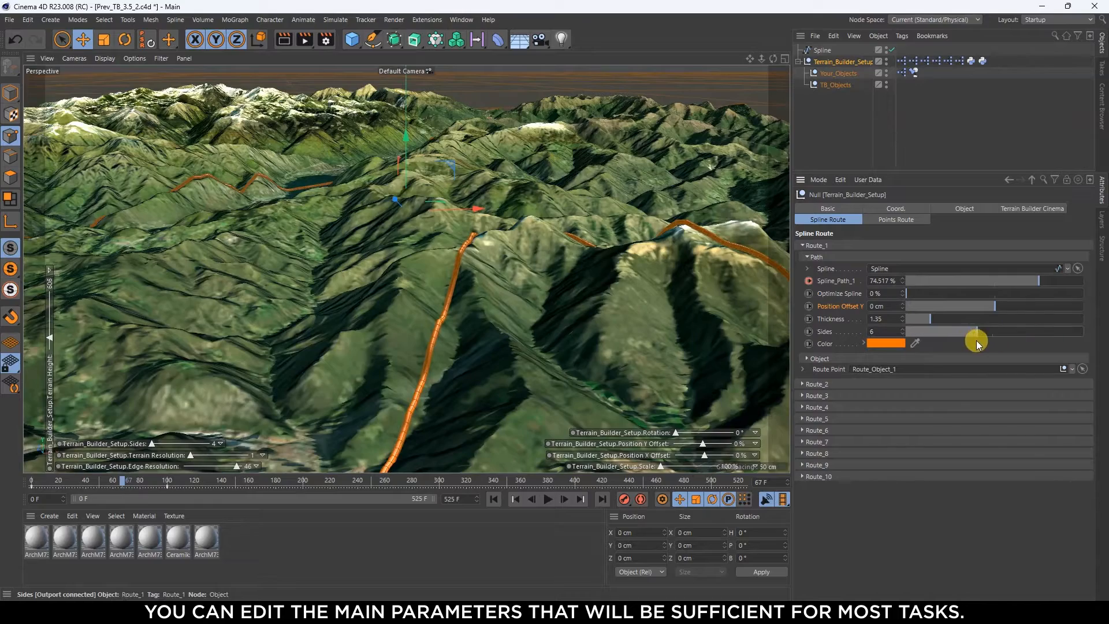
- Change Route_1's marker icon from the car to Walk and recolor the route red
left_click(885, 343)
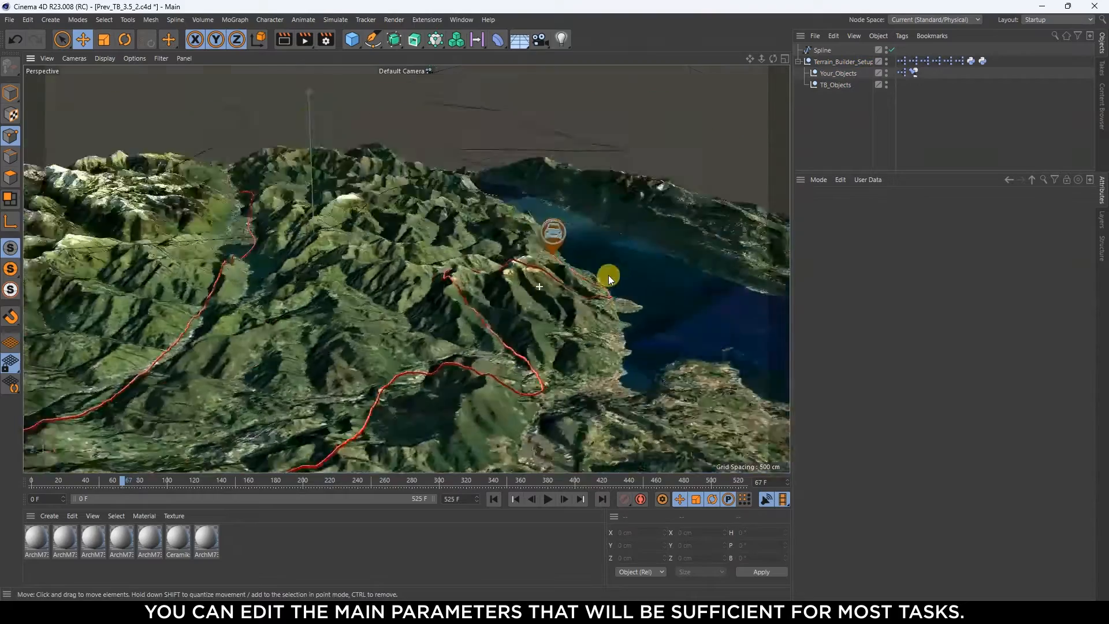
left_click(844, 61)
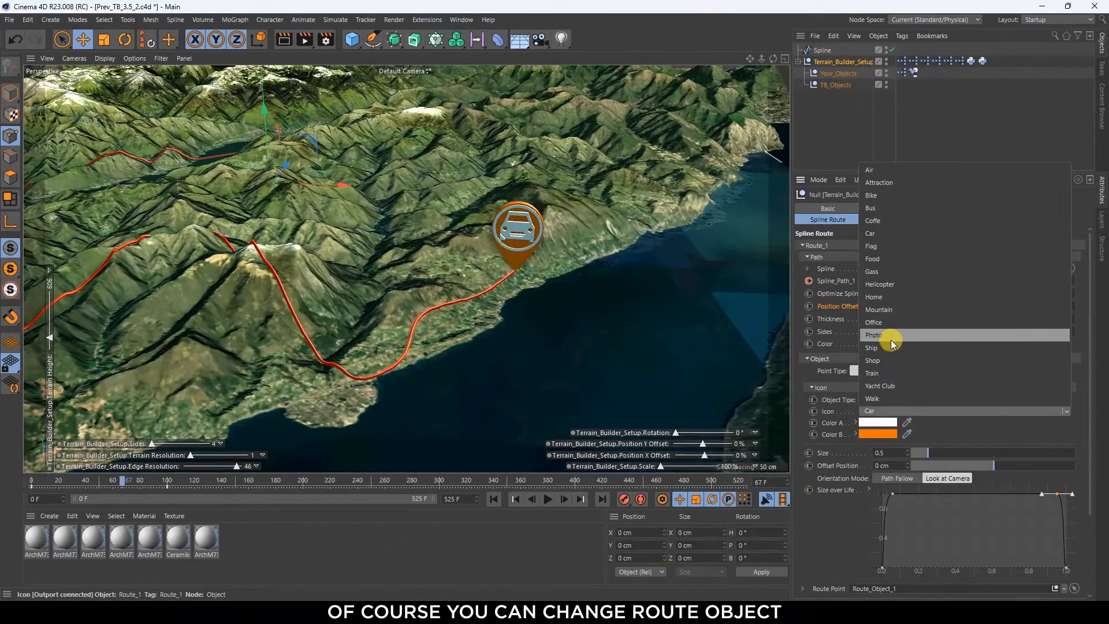
left_click(871, 194)
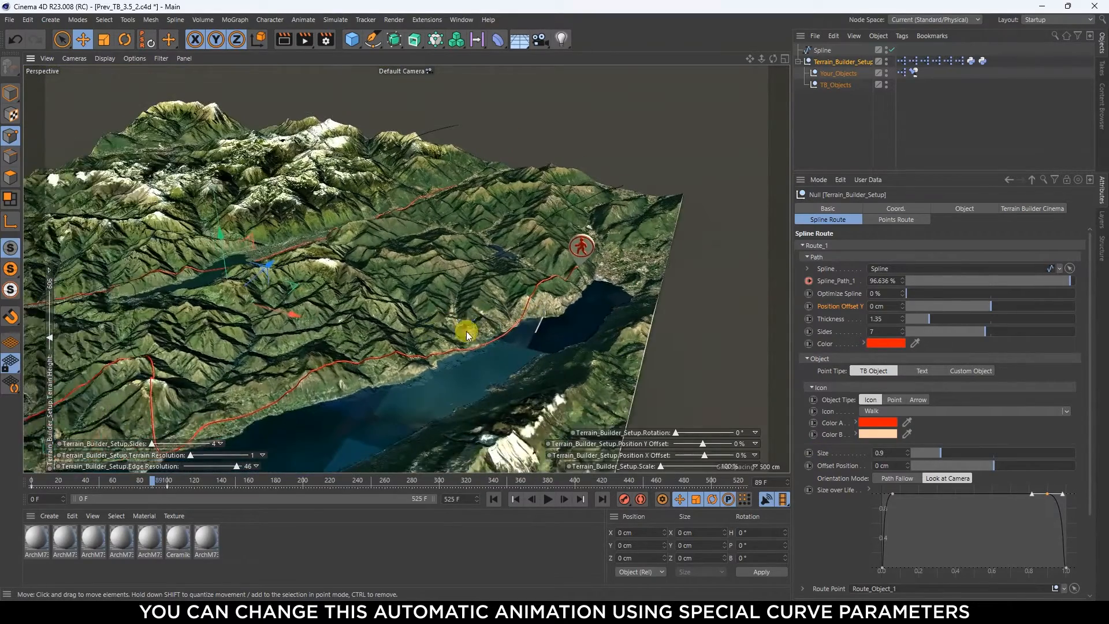
- Make the marker a Point, try Square, Pentagon and Triangle shapes, then Arrow at size 0.65 following the path
left_click(894, 400)
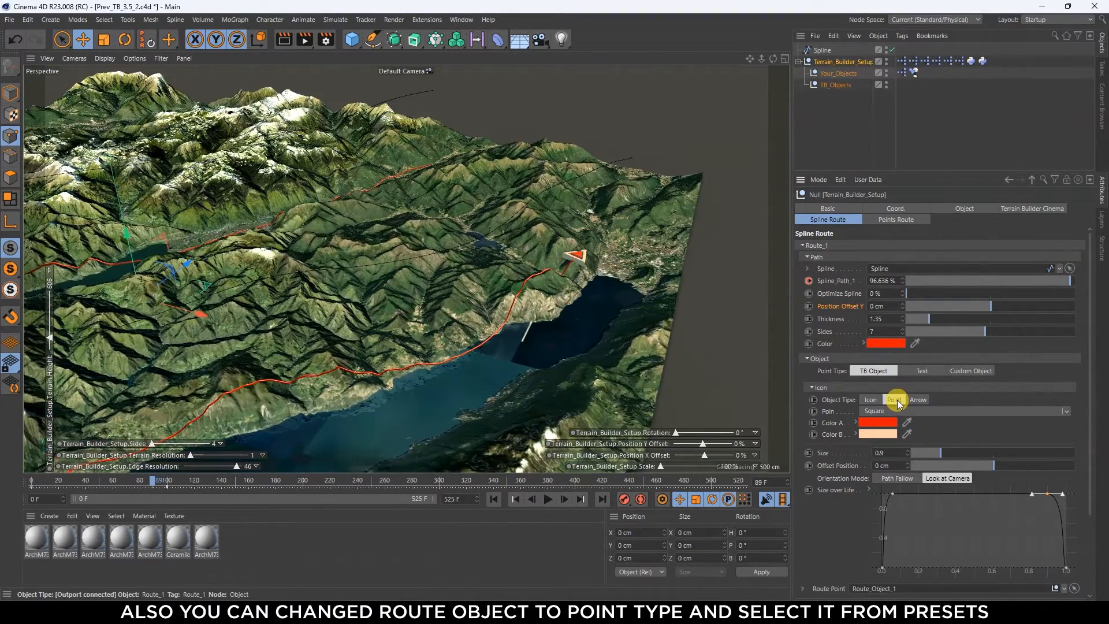
left_click(893, 399)
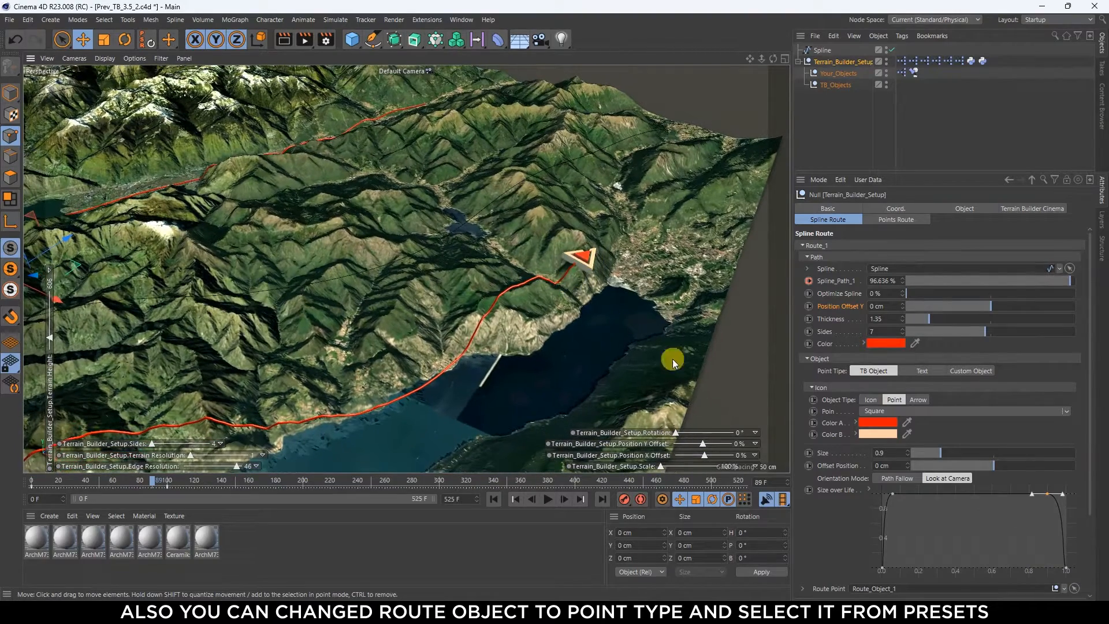
left_click(969, 411)
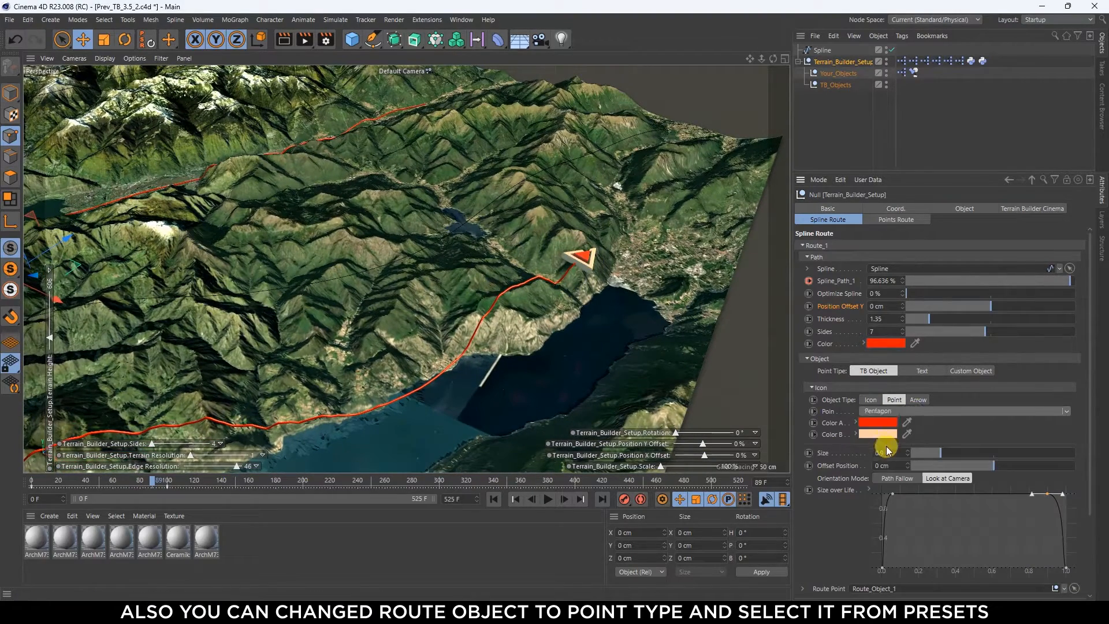
left_click(969, 410)
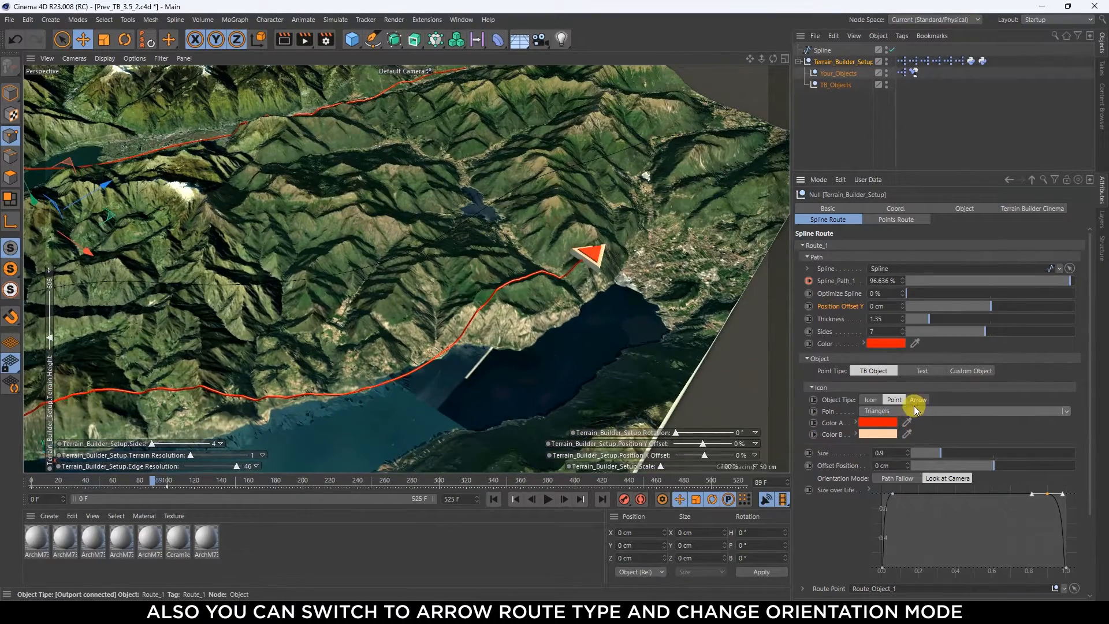
left_click(917, 400)
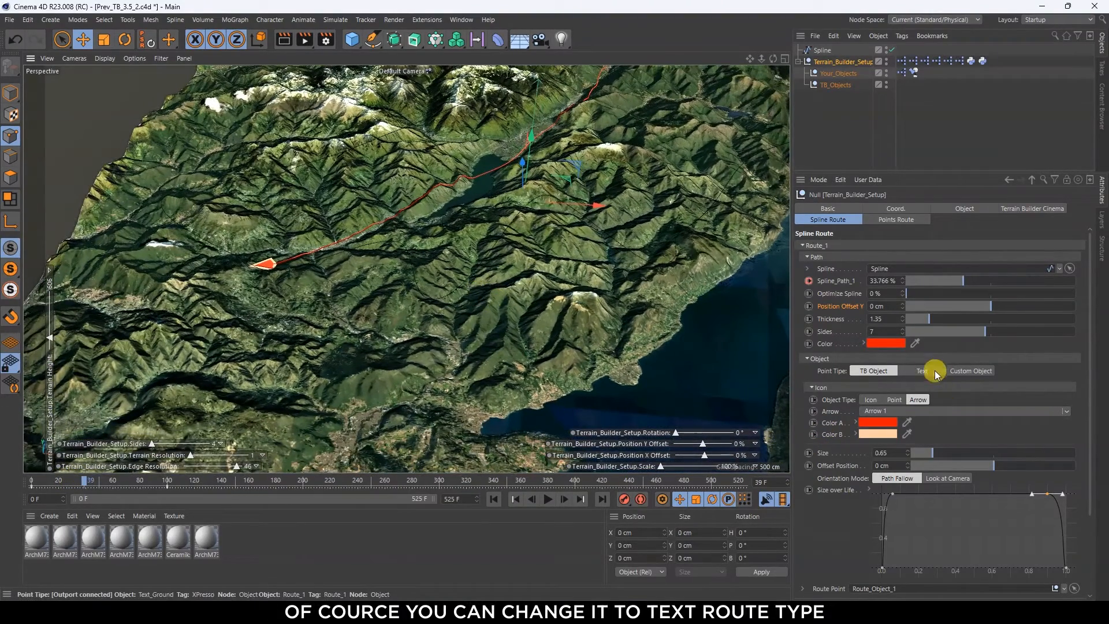
- Make the marker a camera-facing Text label with a line beneath, showing the spline's name 'Object 1'
left_click(922, 371)
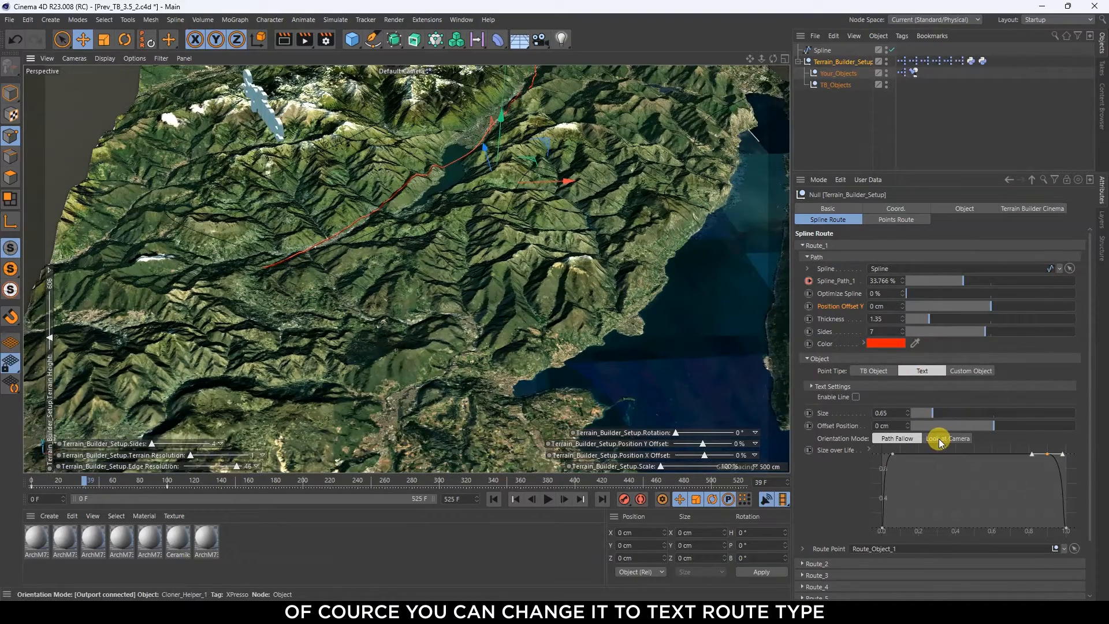
left_click(947, 438)
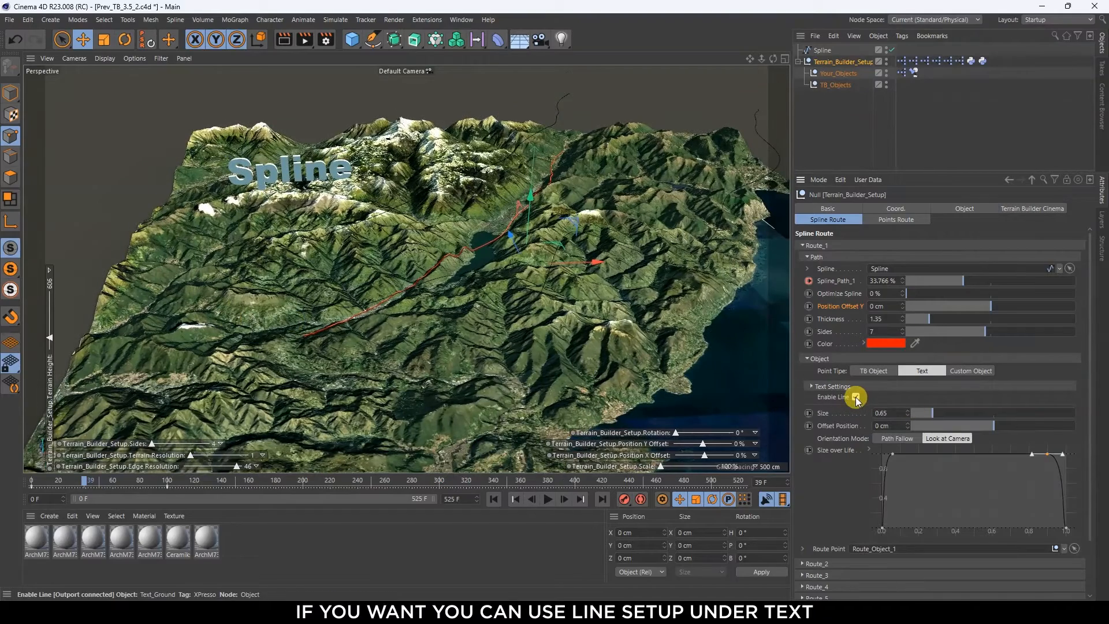
left_click(856, 396)
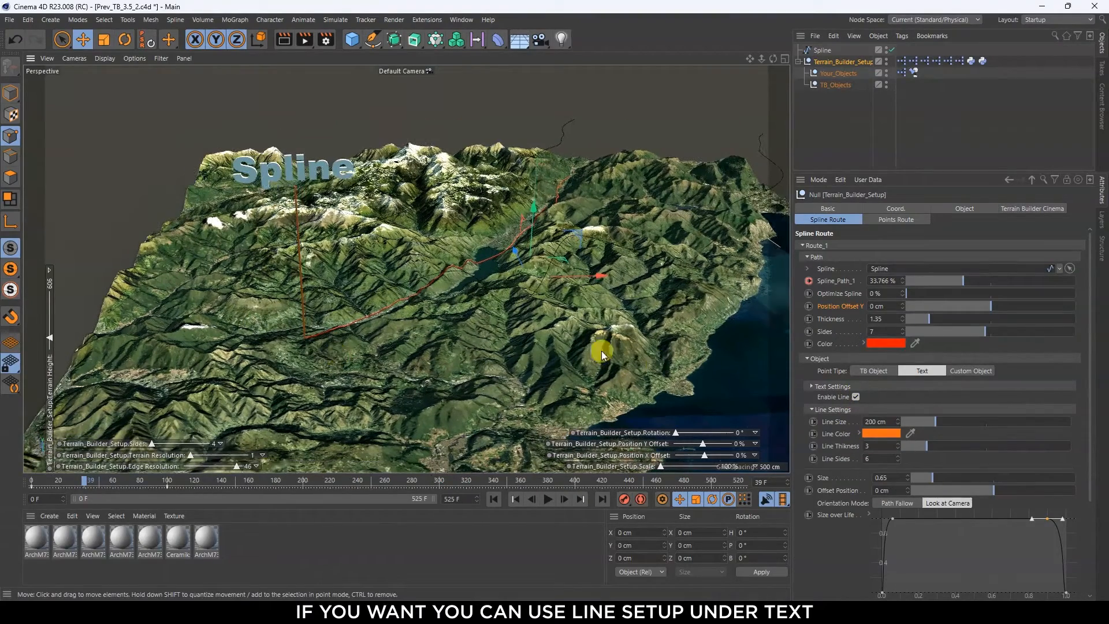
left_click(811, 386)
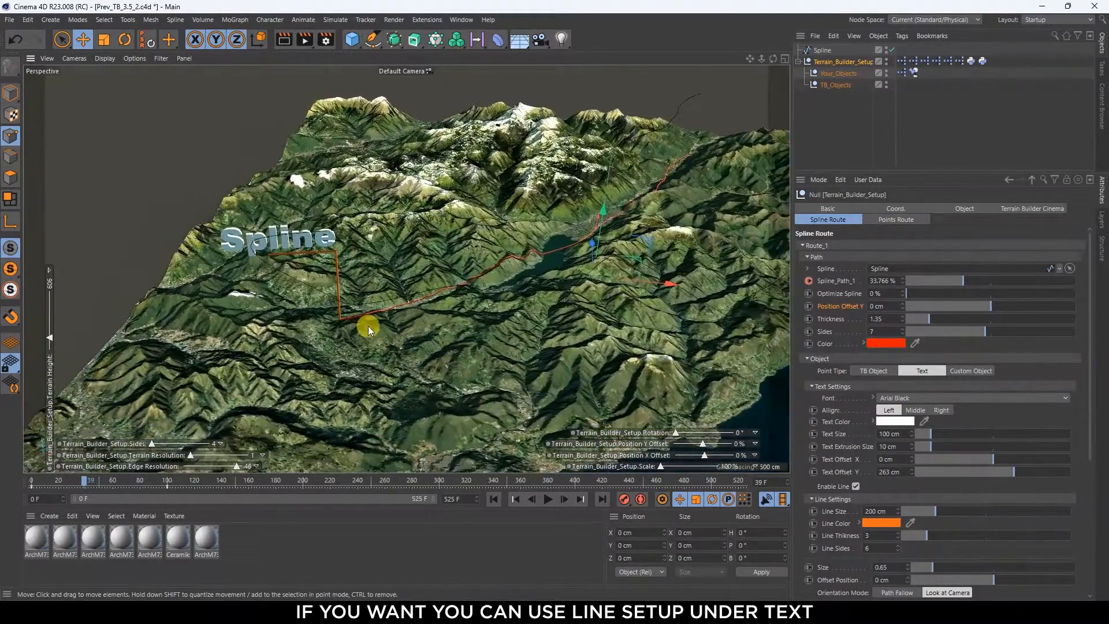
left_click(823, 49)
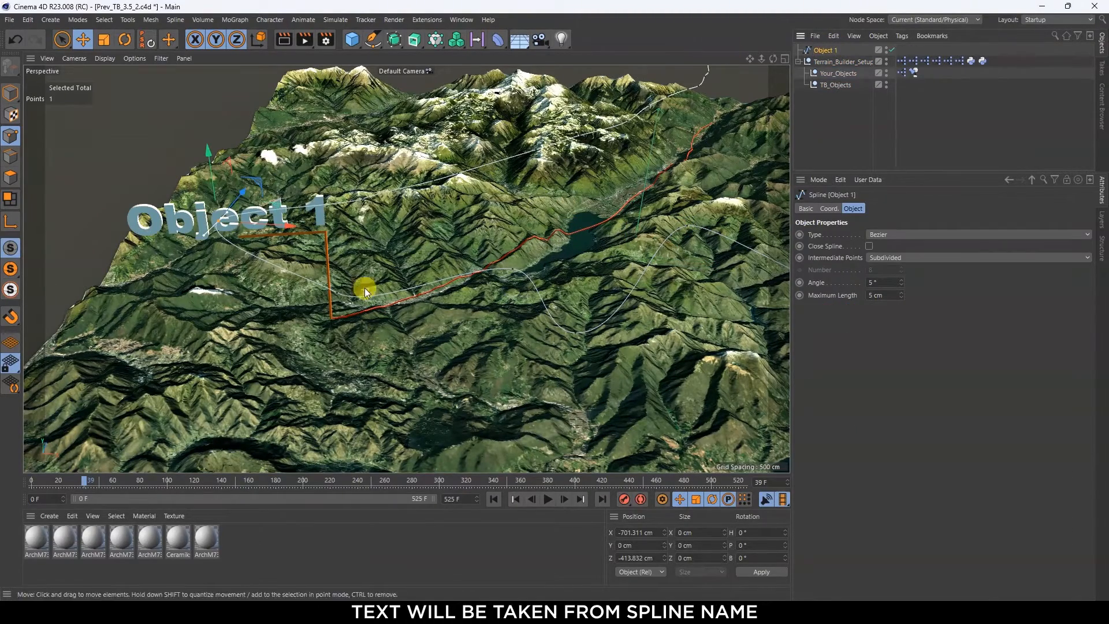
- Right-align the route label text, then switch the Point Type to Custom Object
left_click(843, 61)
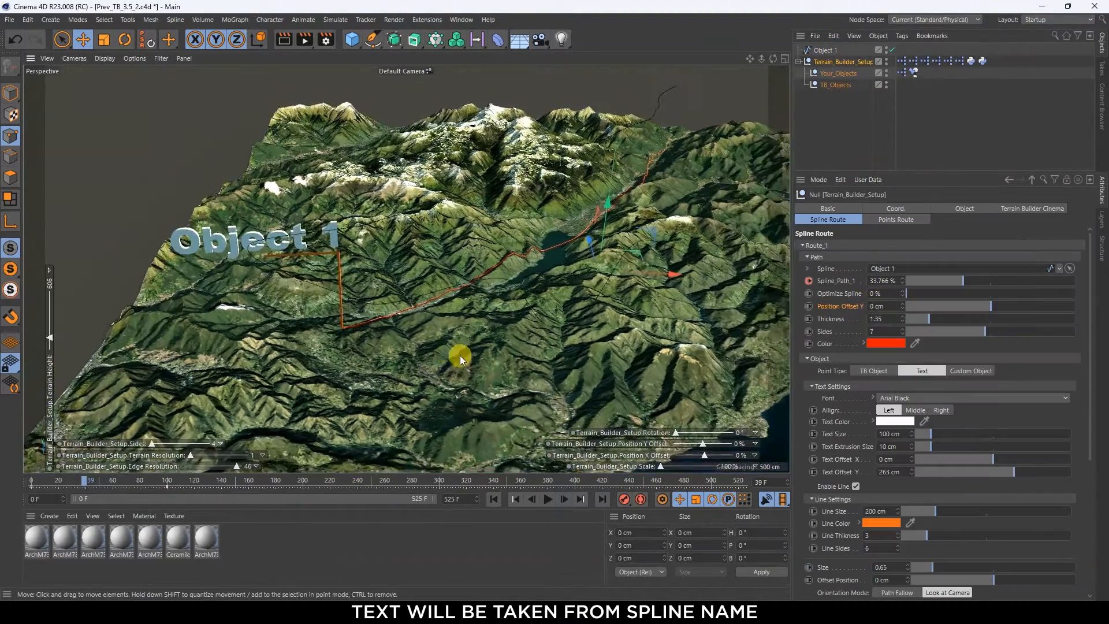
left_click(942, 409)
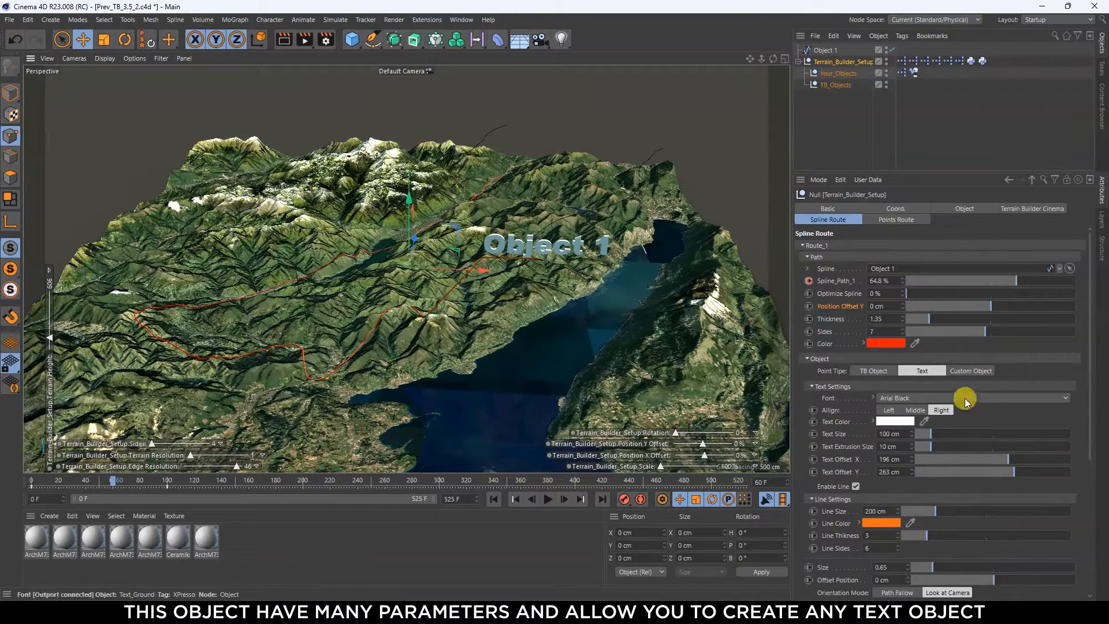
left_click(994, 370)
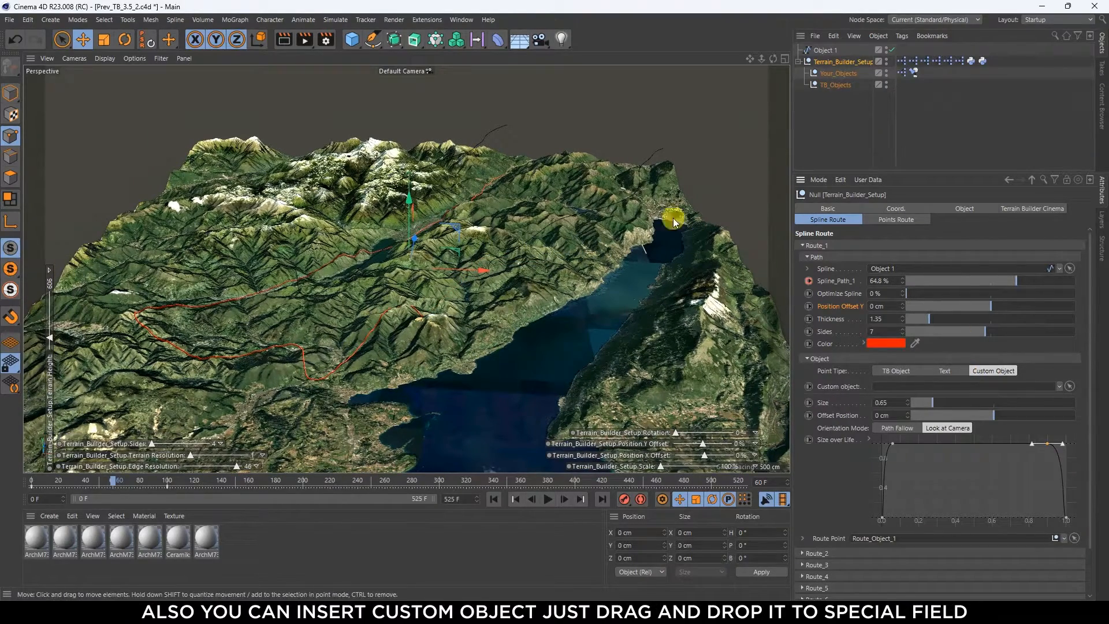
- Create a Figure primitive and assign it as Route_1's custom marker object
left_click(351, 39)
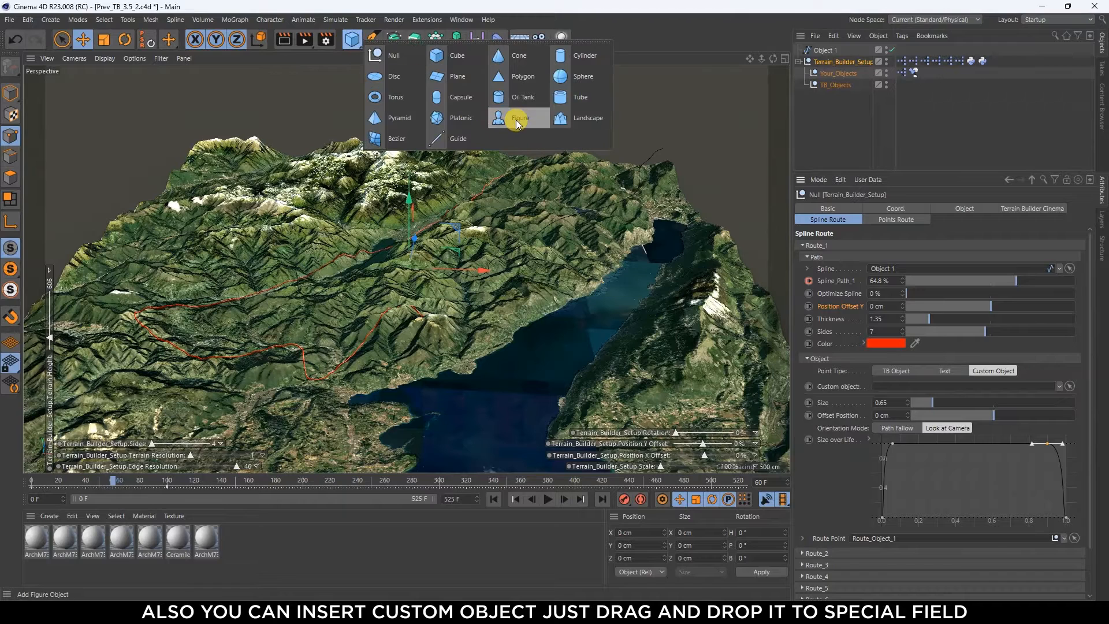
left_click(520, 118)
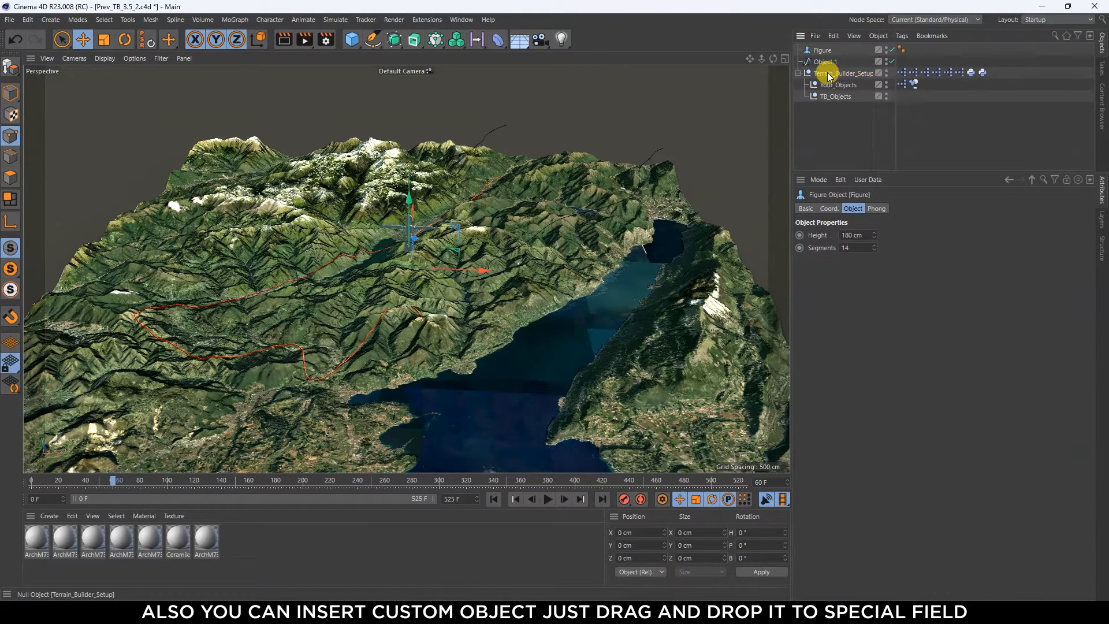
left_click(842, 73)
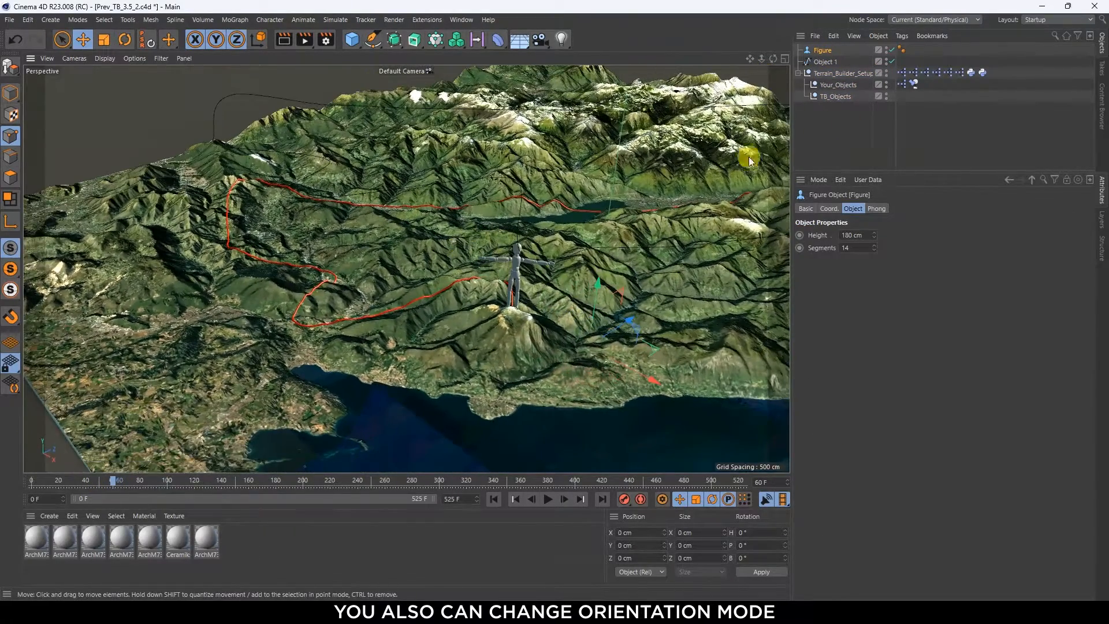
left_click(843, 73)
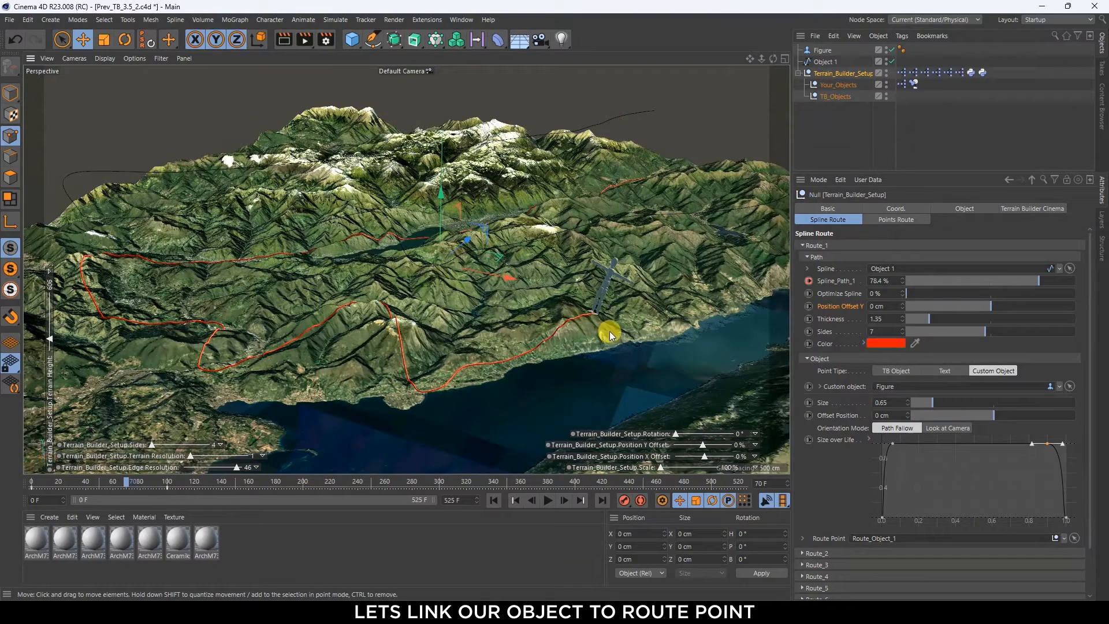
mouse_move(880, 184)
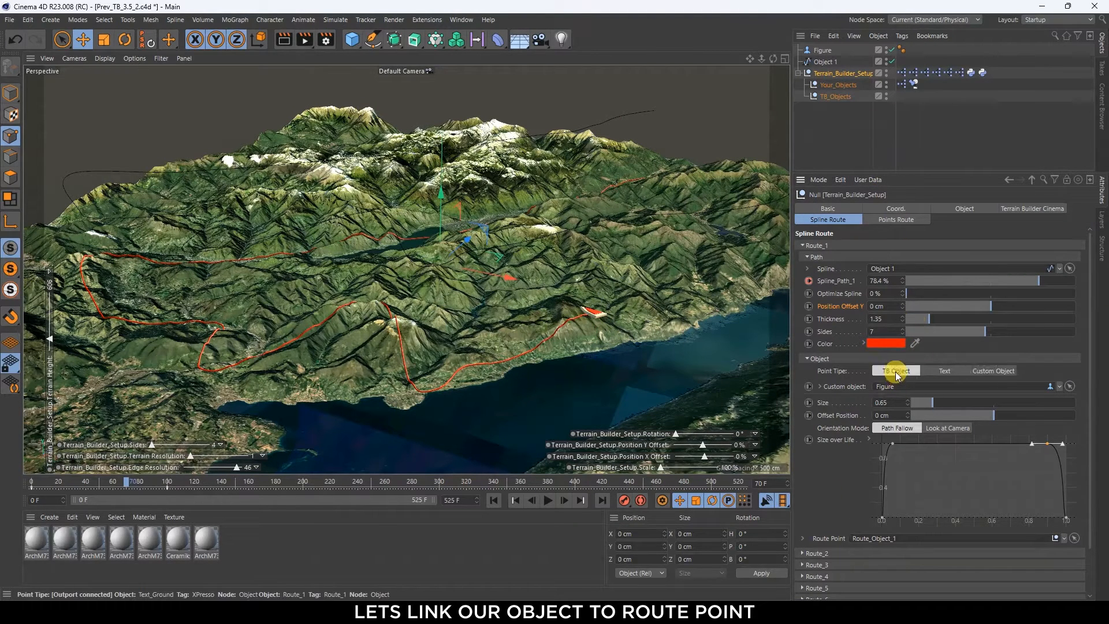
- Set the Point Type back to TB Object so the marker is the built-in triangle point again
left_click(895, 370)
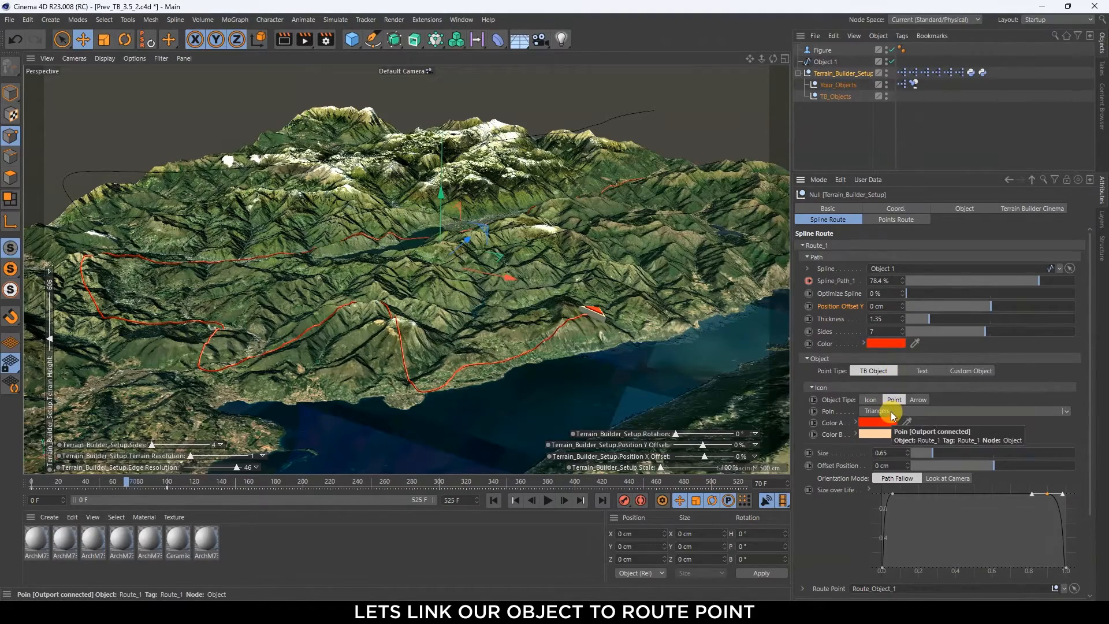
left_click(963, 411)
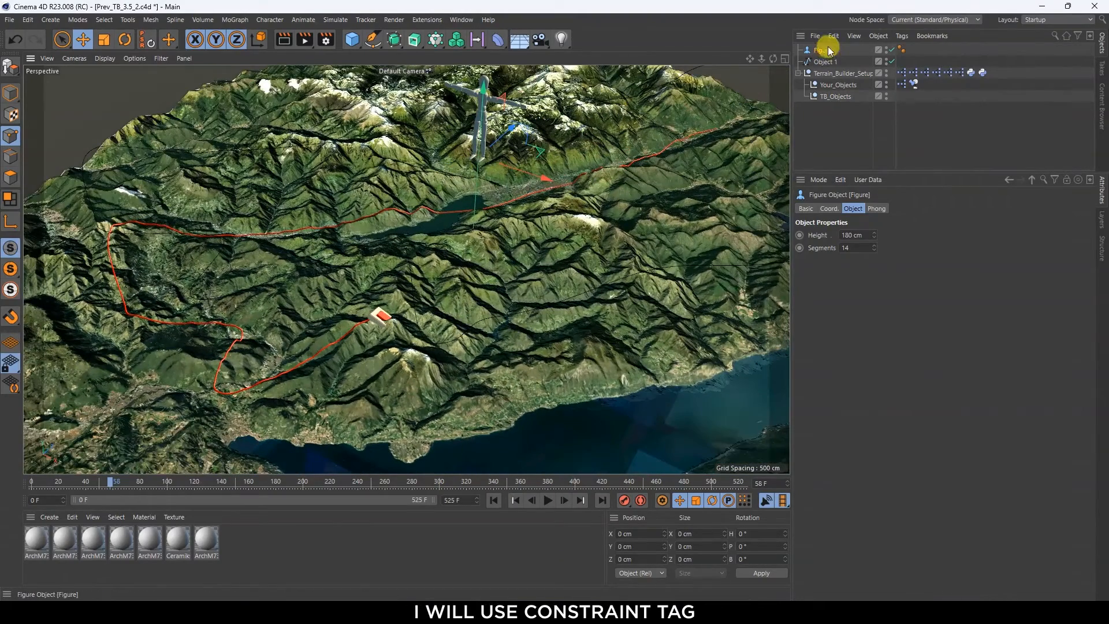
- Add a Constraint tag to Figure with PSR enabled and its settings shown
left_click(901, 35)
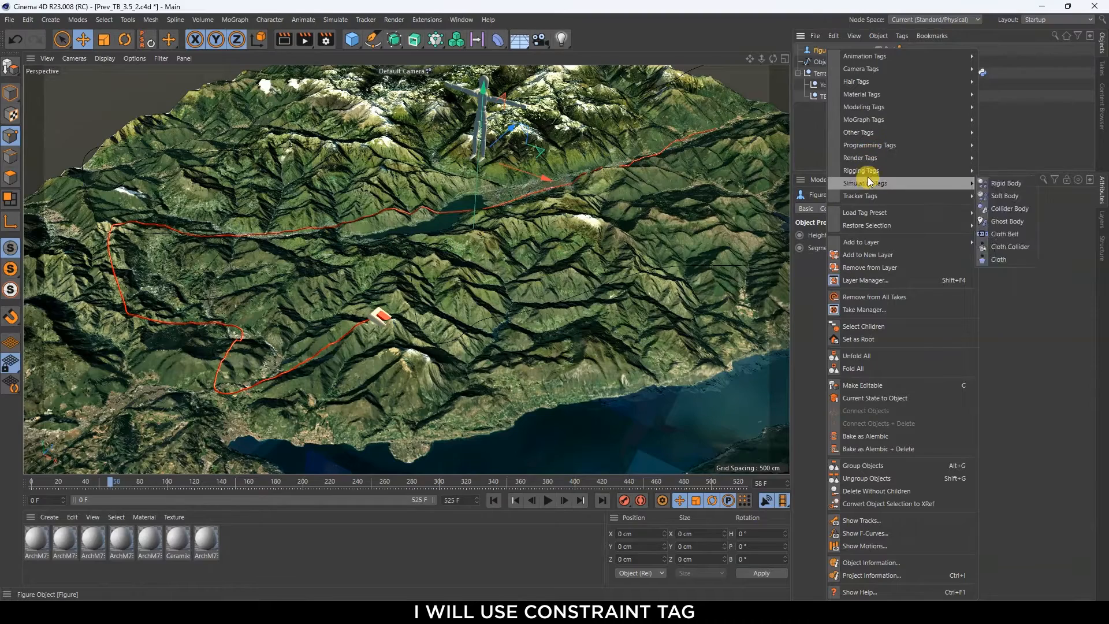
left_click(863, 170)
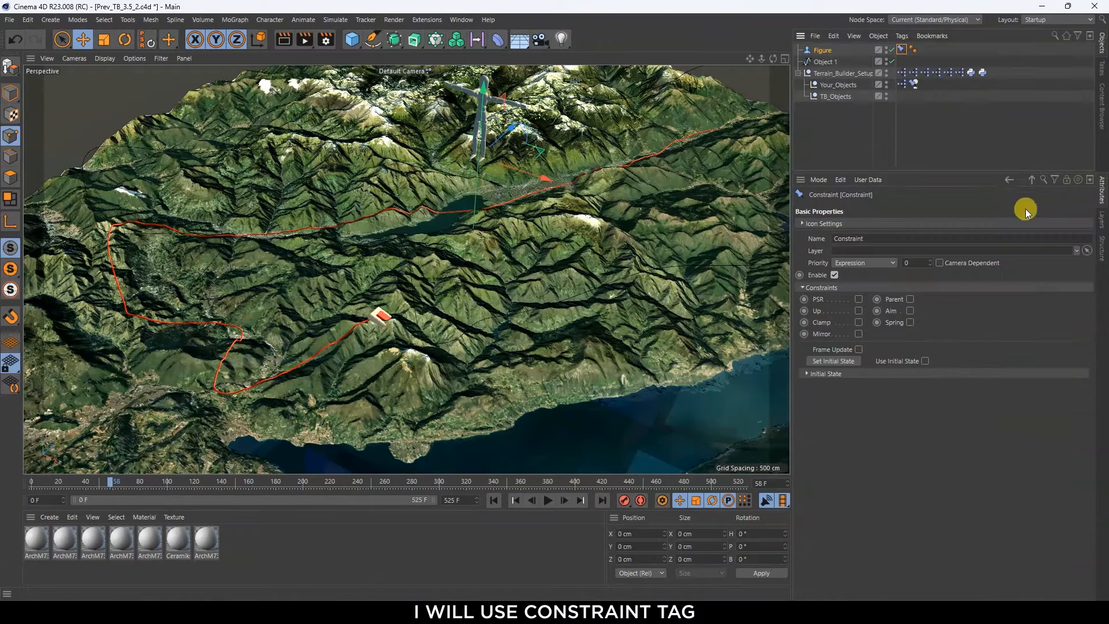
left_click(858, 309)
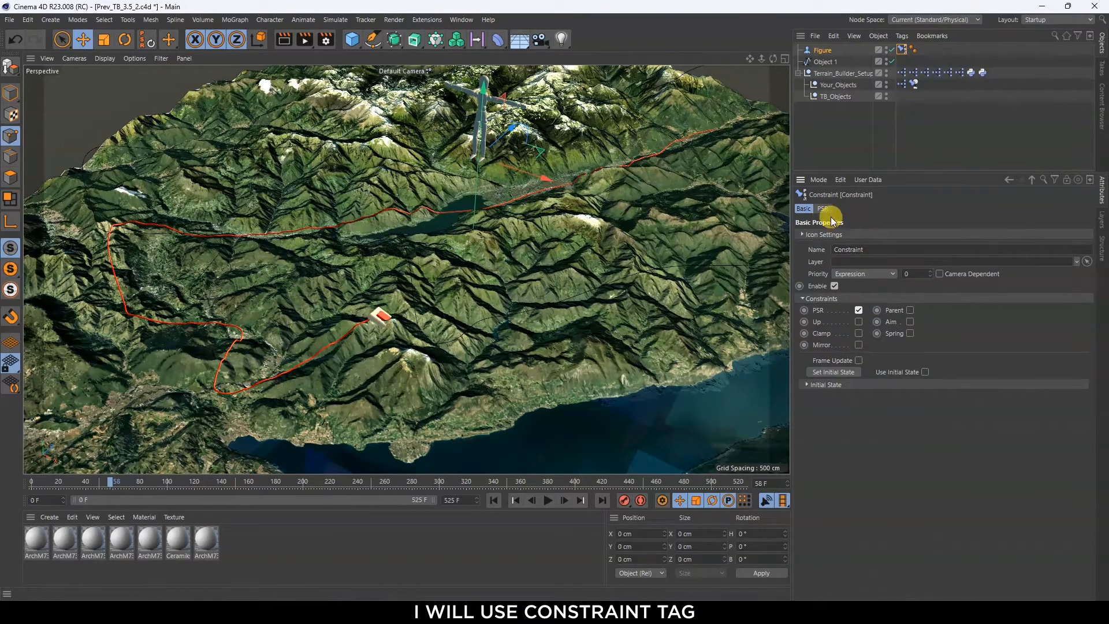
left_click(822, 208)
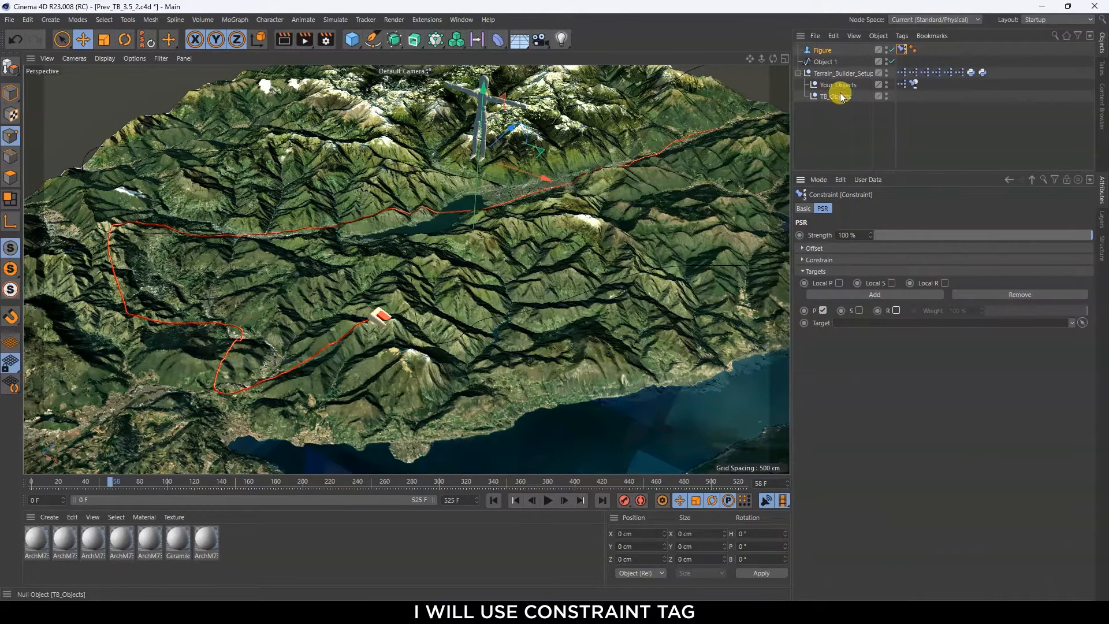
- Copy Route Point from Terrain_Builder_Setup and add it as the PSR constraint target
left_click(842, 73)
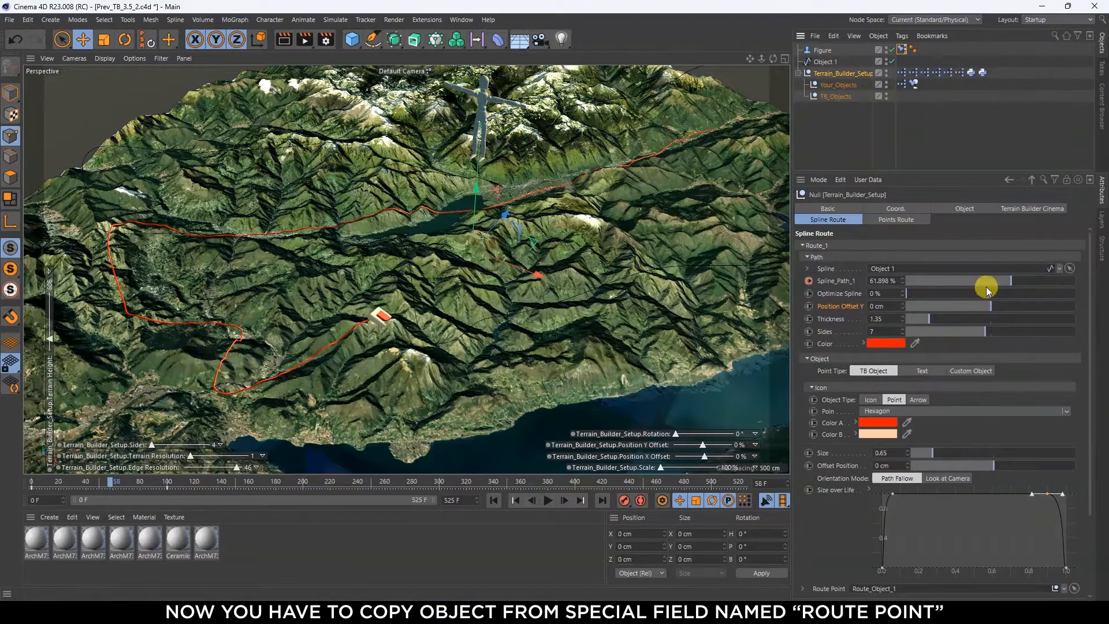
left_click(803, 358)
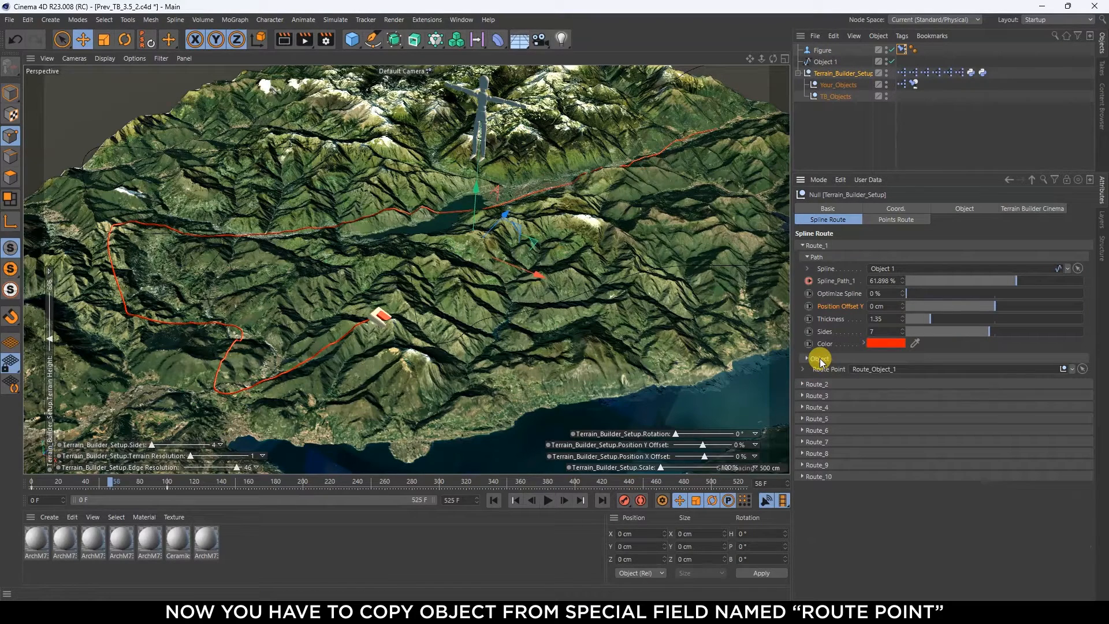
right_click(820, 358)
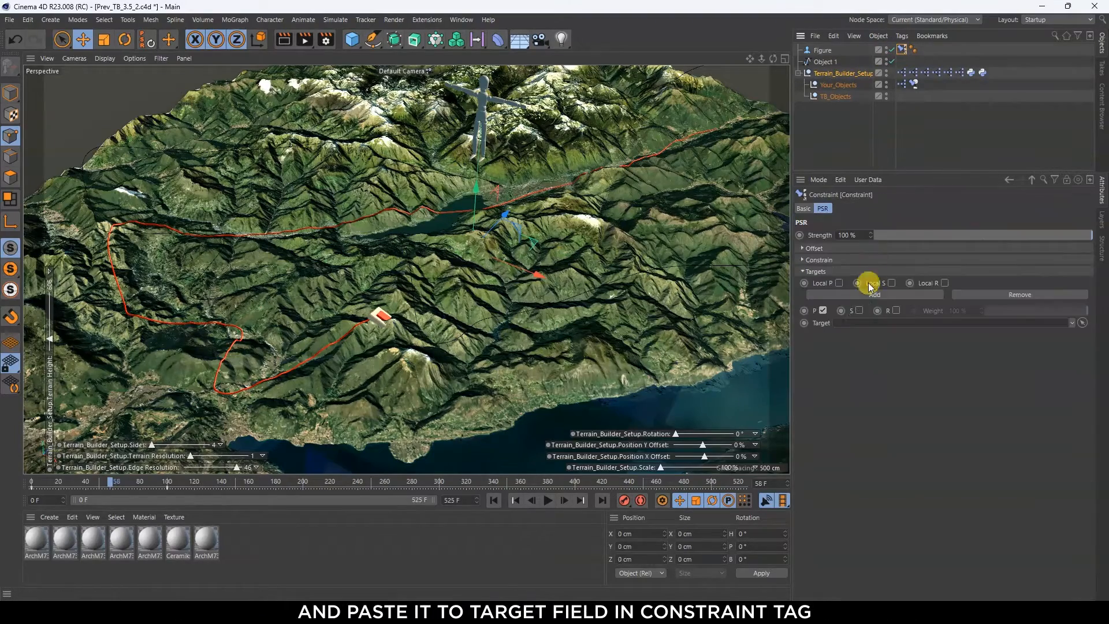
left_click(955, 322)
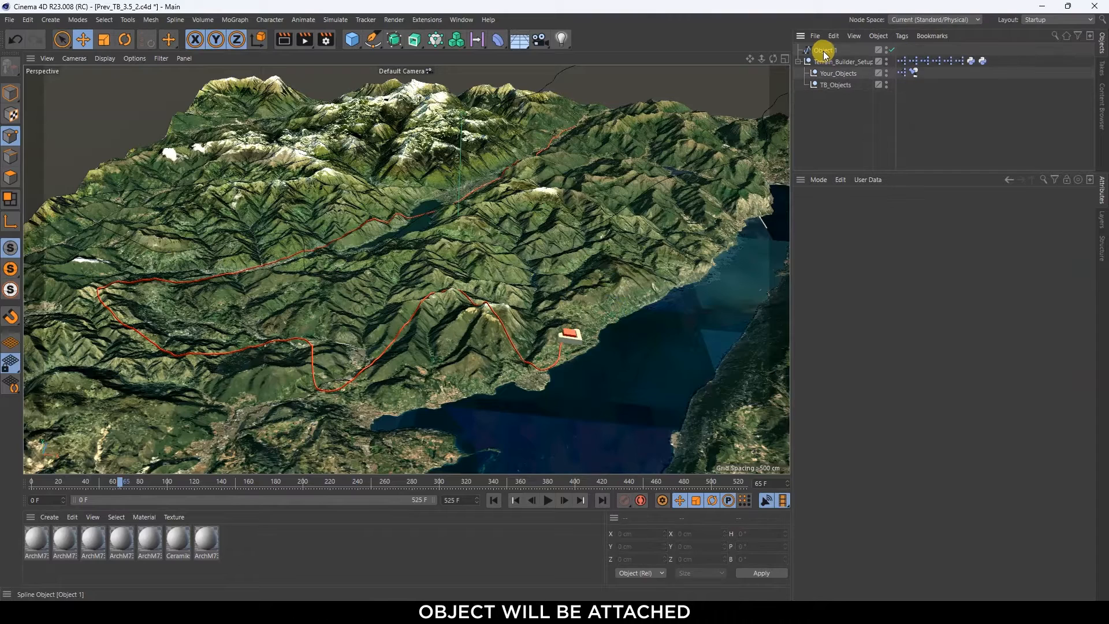
left_click(842, 61)
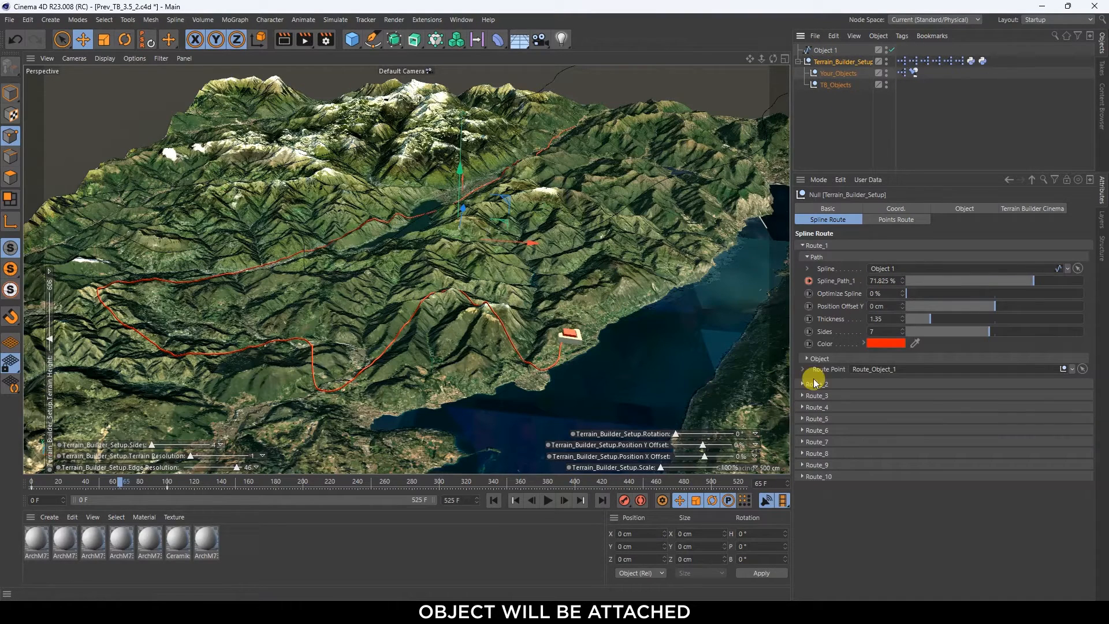
- Expand Route_1's marker Object group and check its Orientation Mode
left_click(806, 358)
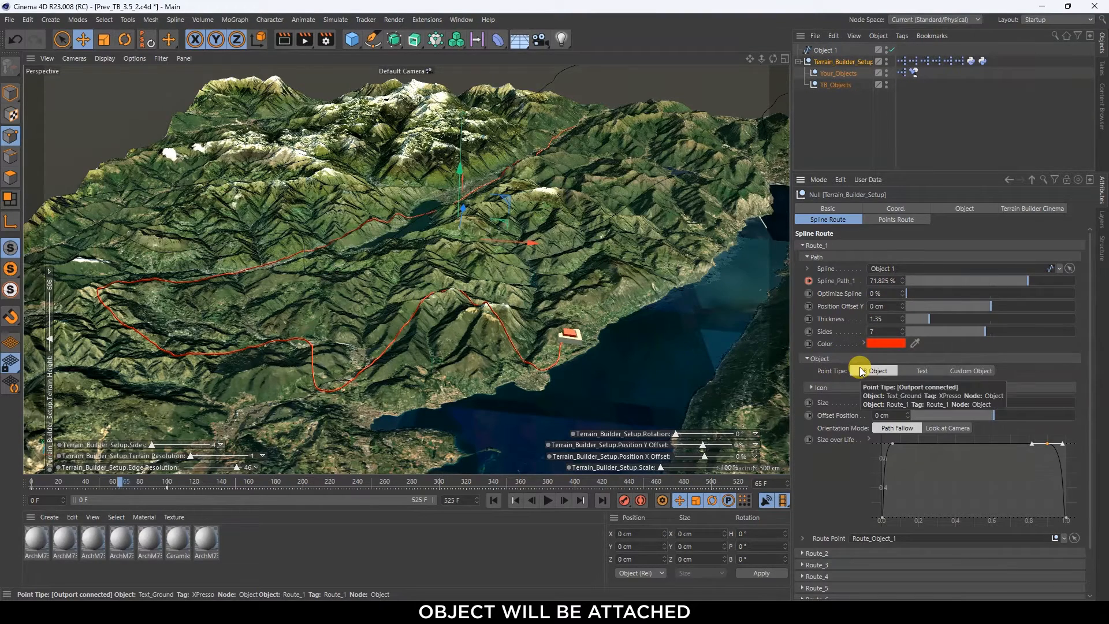
left_click(878, 371)
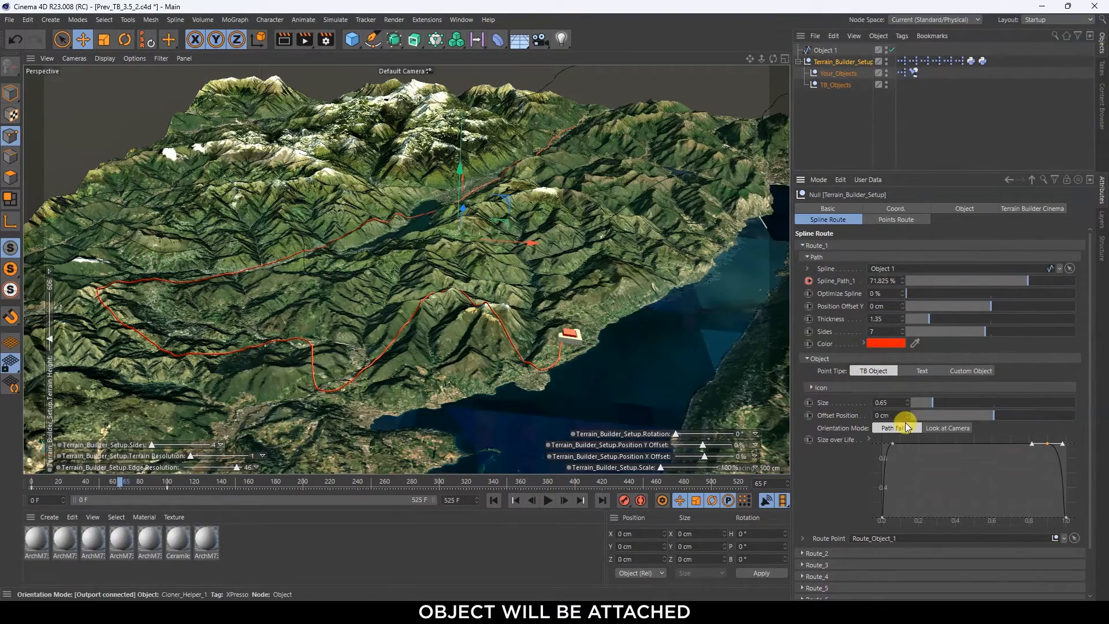